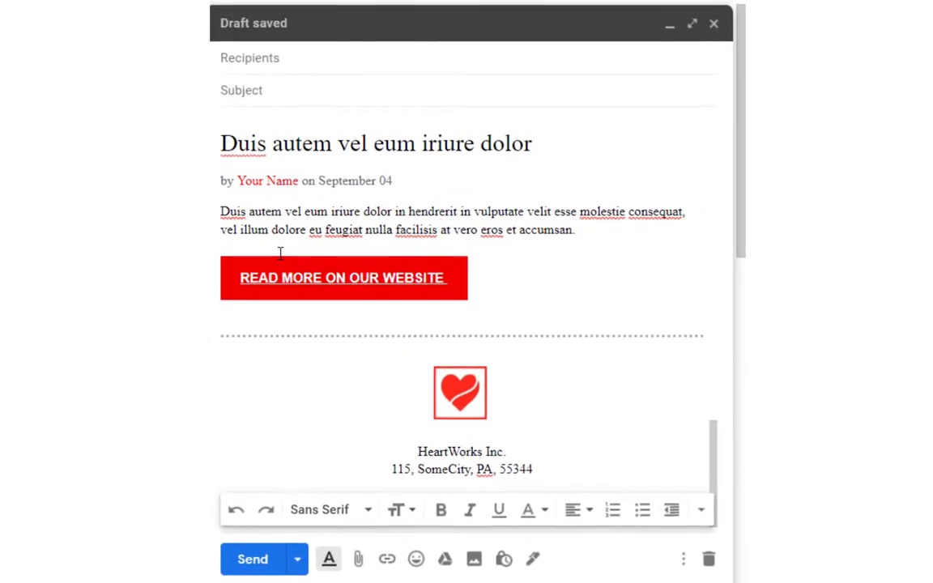
- Create a new document from the Lively Newsletter template in the template gallery
scroll(up, 3)
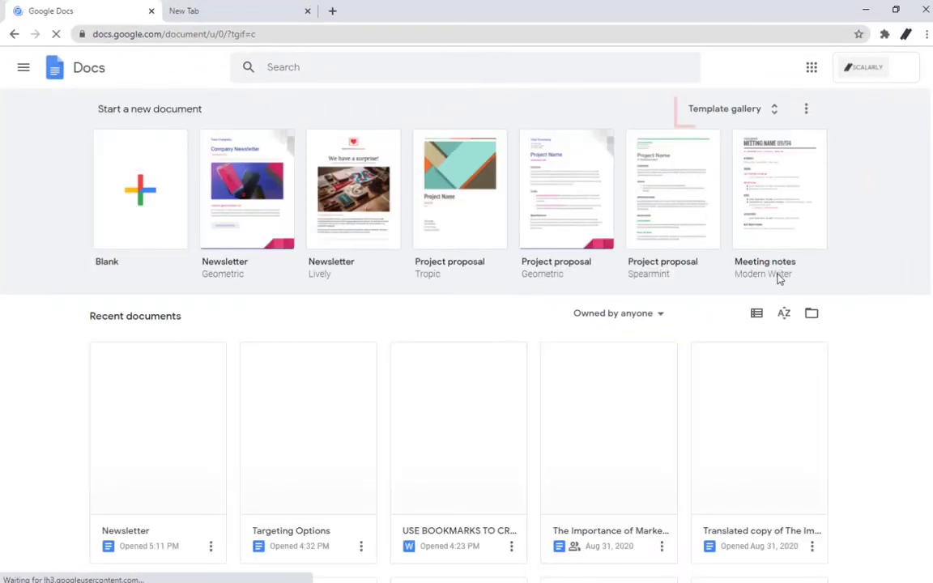
click(731, 108)
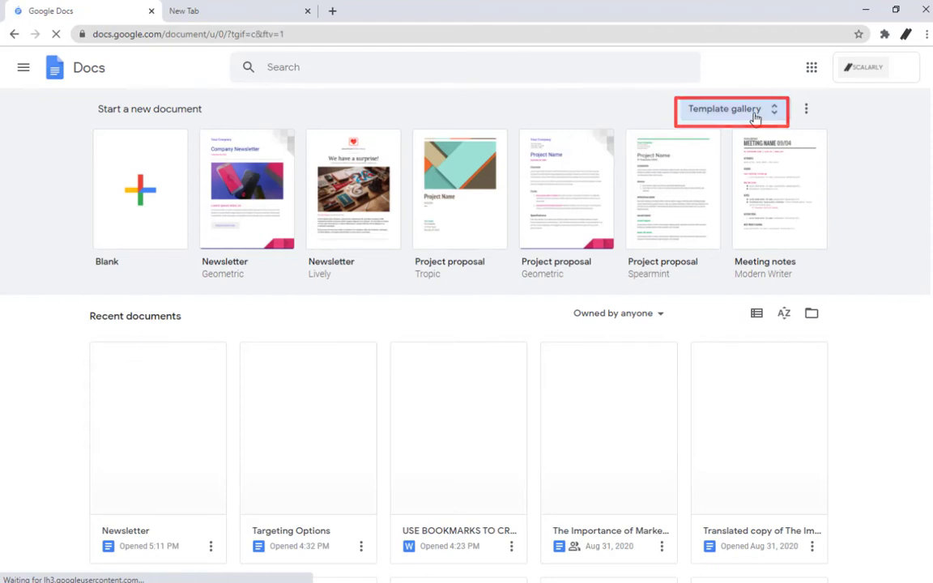
click(724, 109)
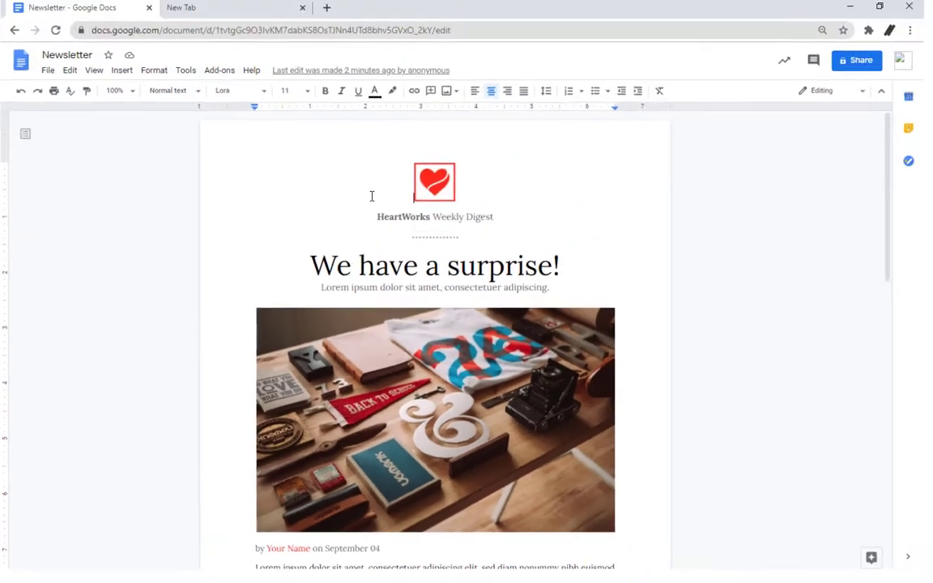
- Select and copy the entire newsletter, then start a new Gmail compose message
key(ctrl+a)
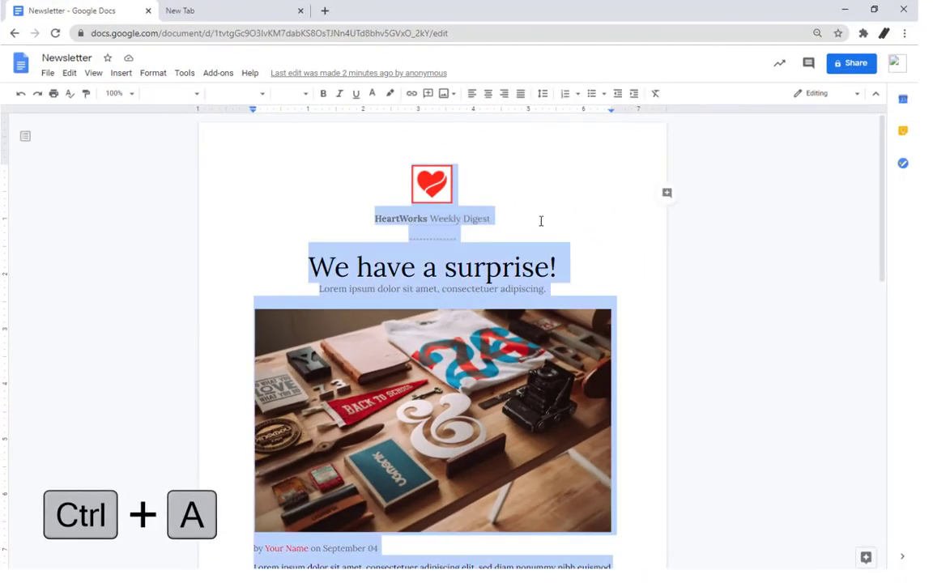
key(ctrl+c)
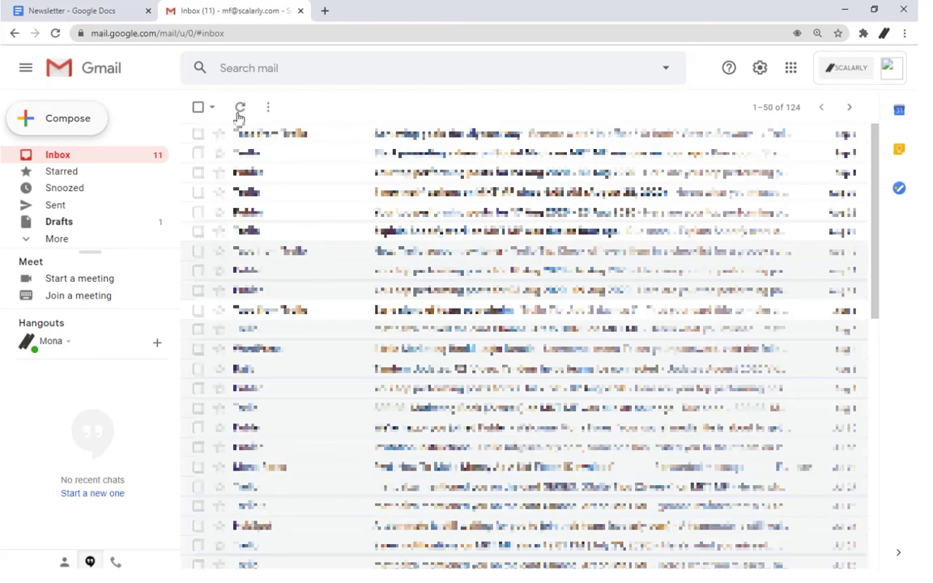
mouse_move(75, 126)
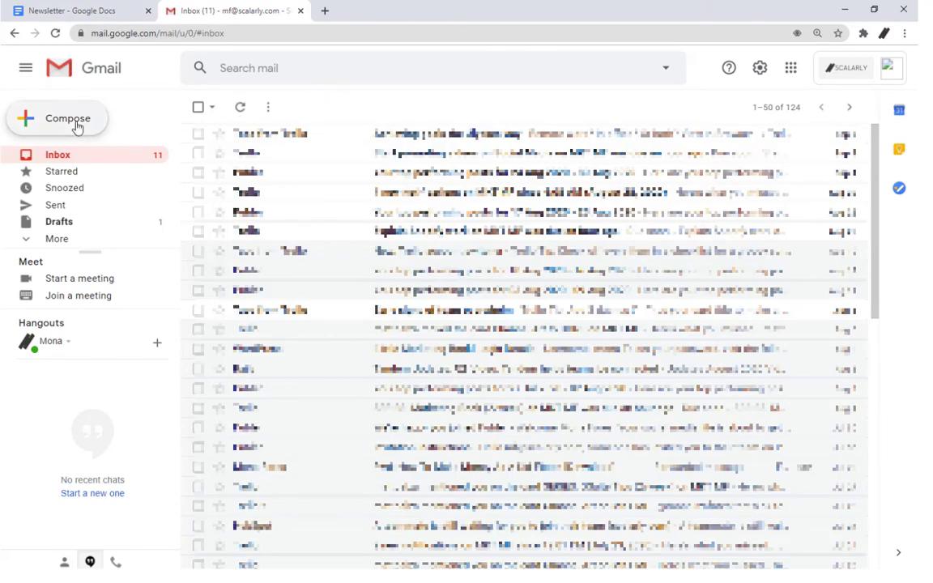
click(68, 118)
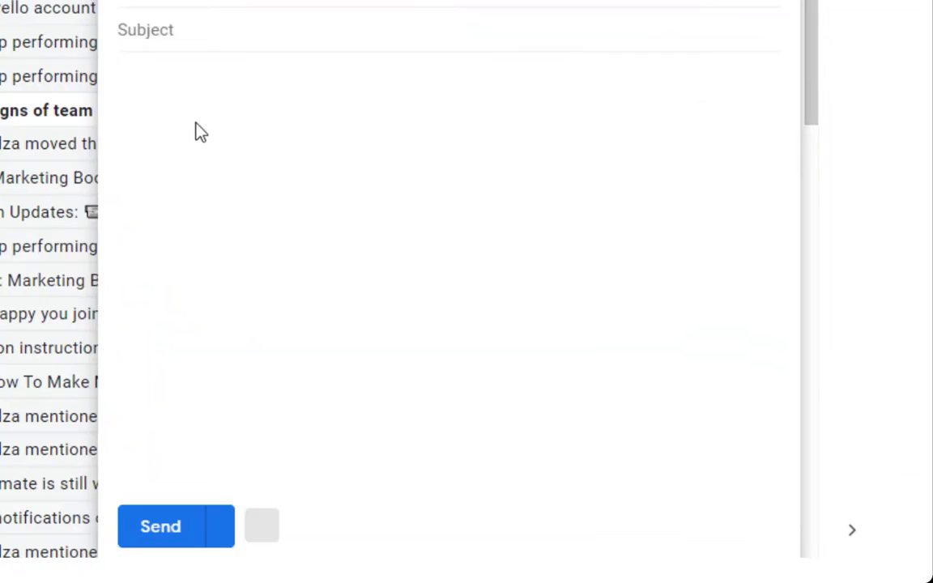
- Paste the HeartWorks newsletter into the message body and scroll to review it
click(197, 122)
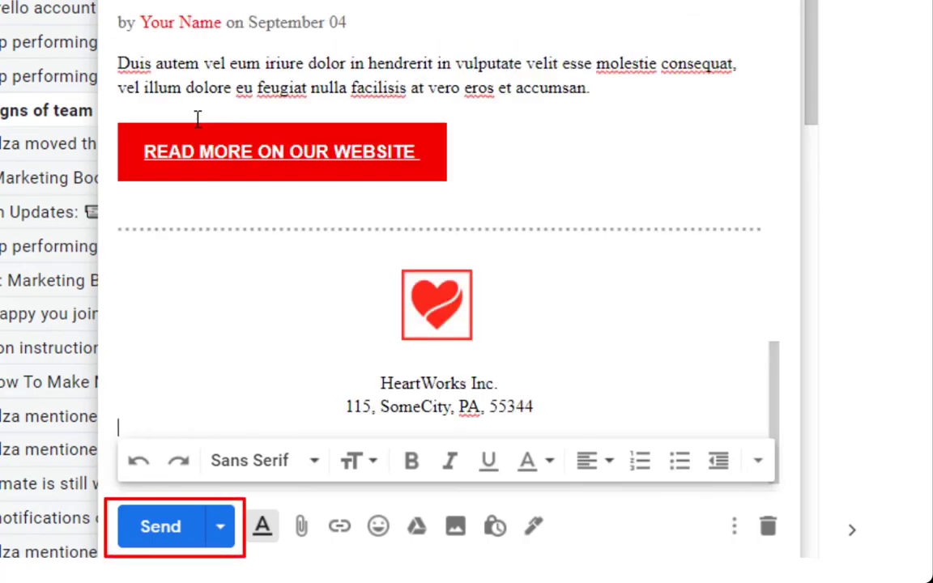
scroll(up, 3)
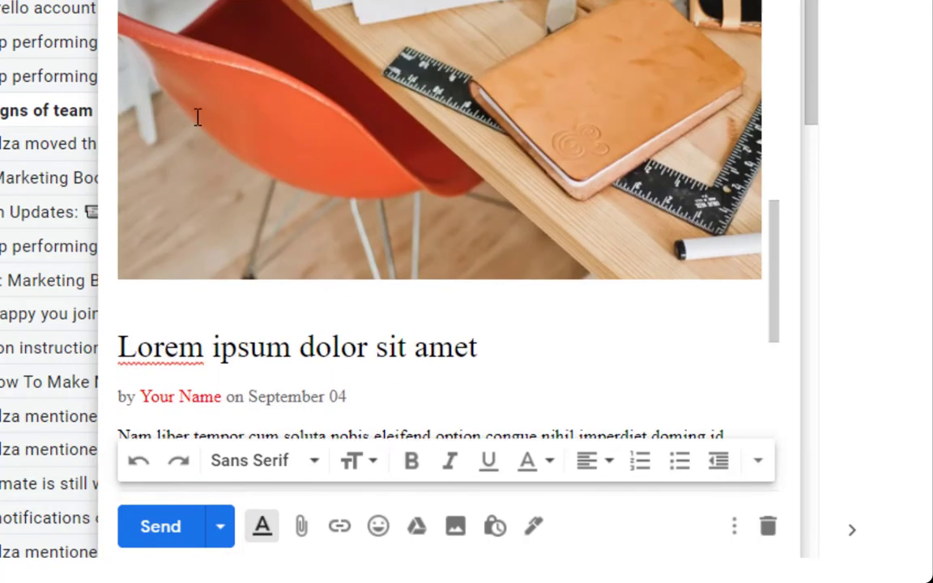
scroll(up, 3)
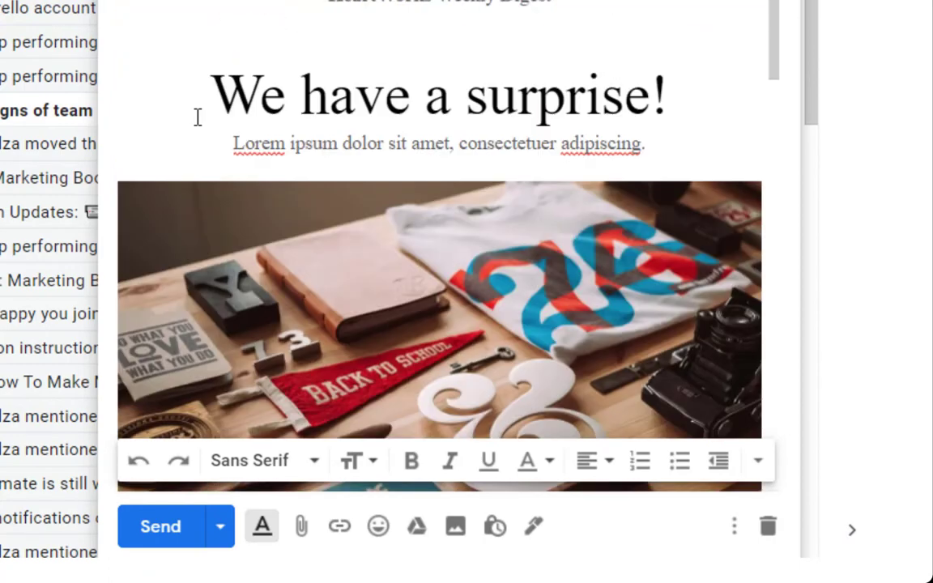